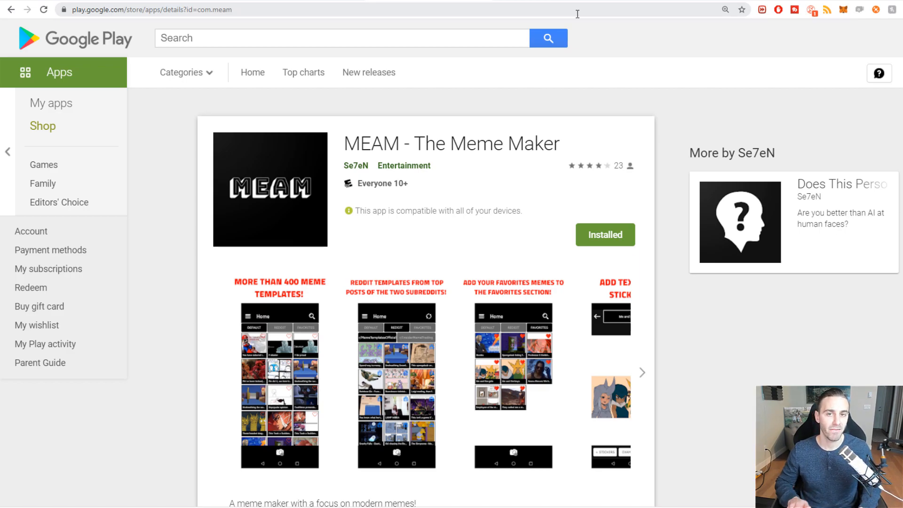
{"action": "mouse_move", "coordinate": [586, 8]}
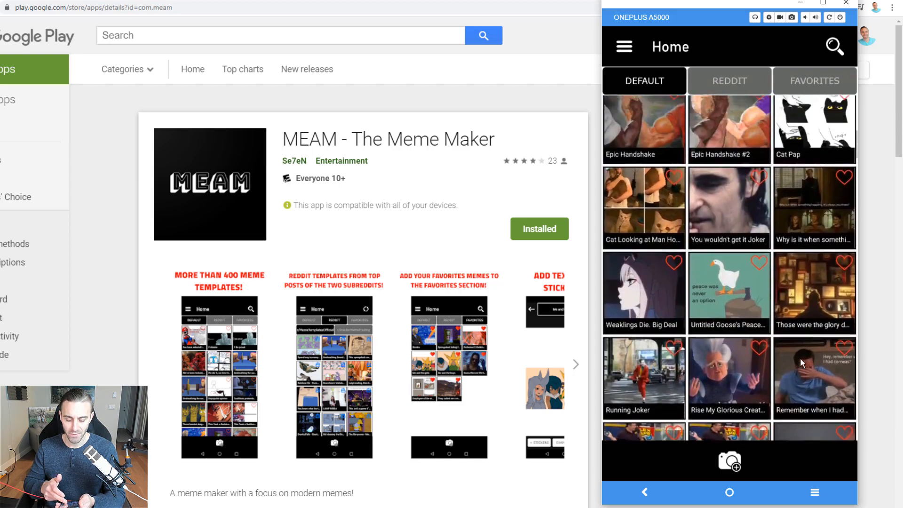
Open a meme template in the MEAM app on the mirrored phone.
{"action": "left_click", "coordinate": [728, 207]}
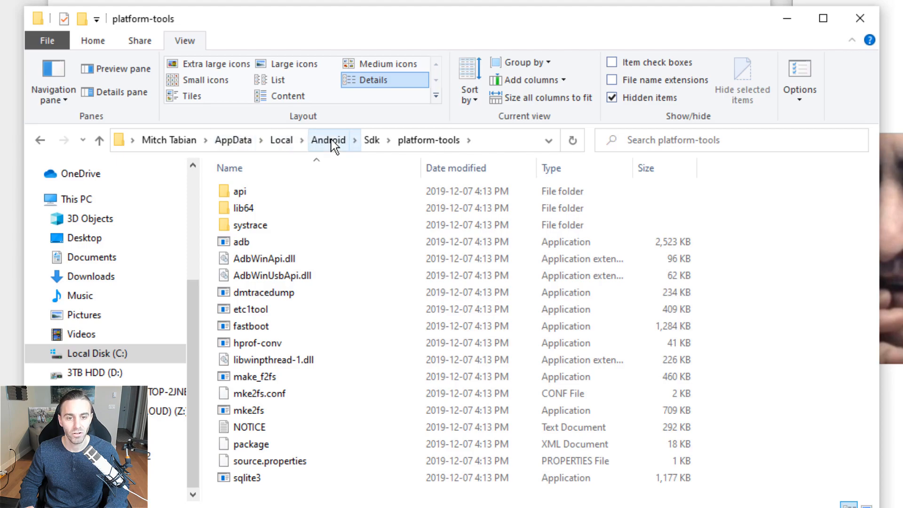
Select adb, go up to the Sdk folder and bring up the platform-tools folder's options.
{"action": "left_click", "coordinate": [241, 242]}
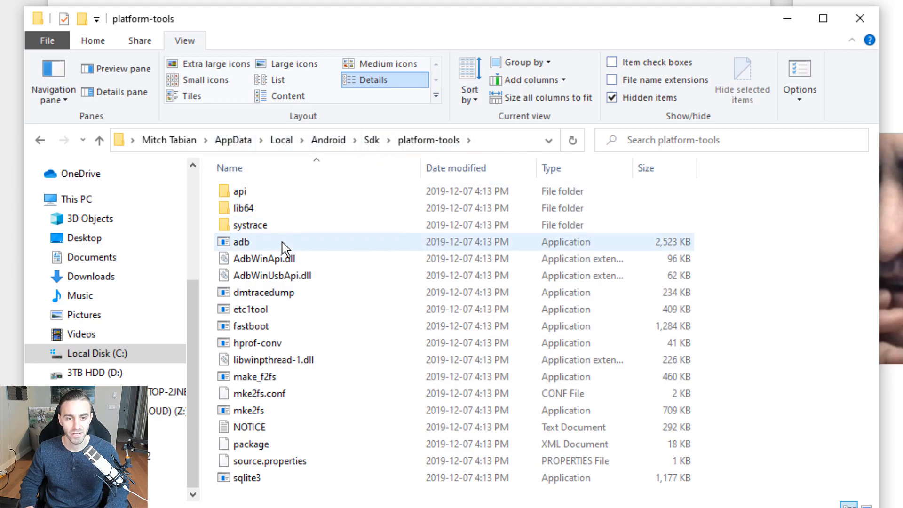
{"action": "left_click", "coordinate": [241, 241]}
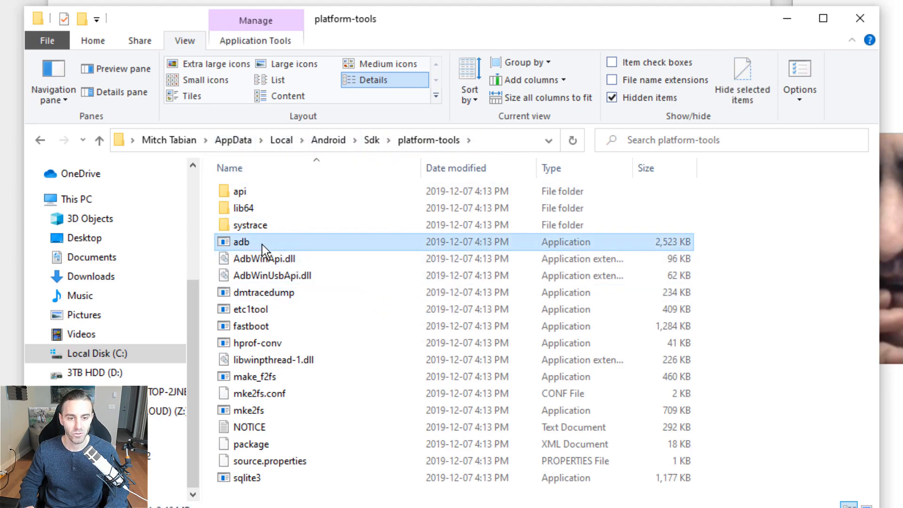
{"action": "mouse_move", "coordinate": [747, 292]}
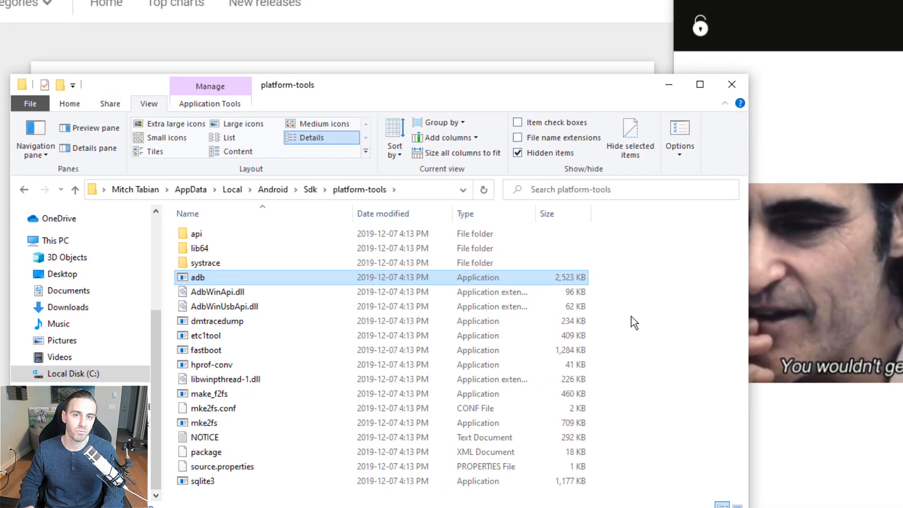
{"action": "right_click", "coordinate": [198, 277]}
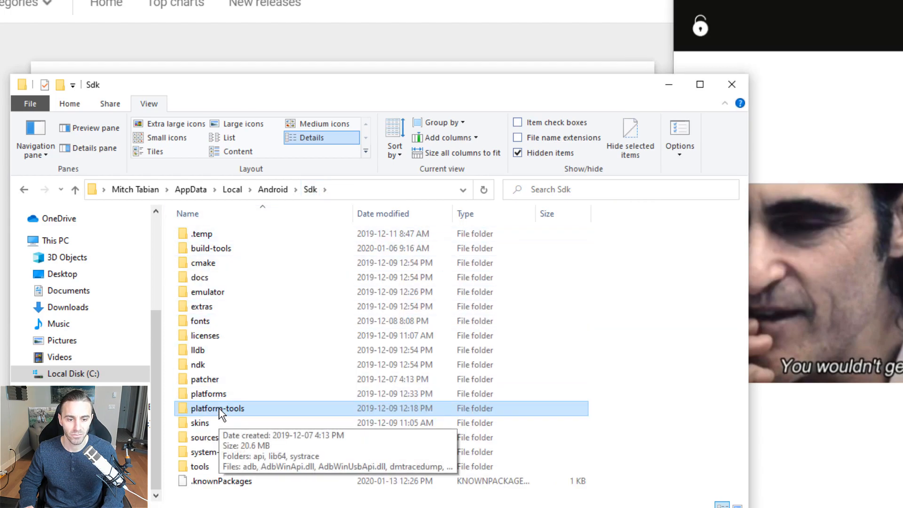
{"action": "right_click", "coordinate": [218, 408]}
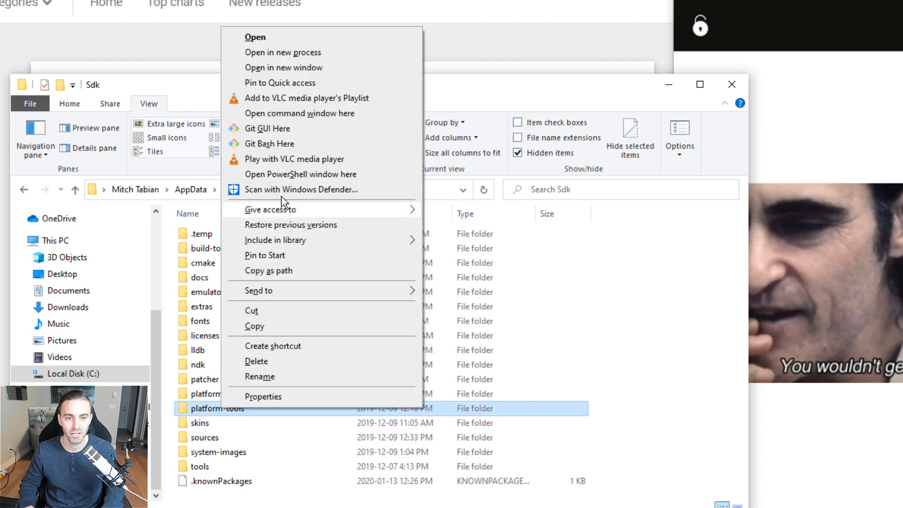
{"action": "mouse_move", "coordinate": [293, 119]}
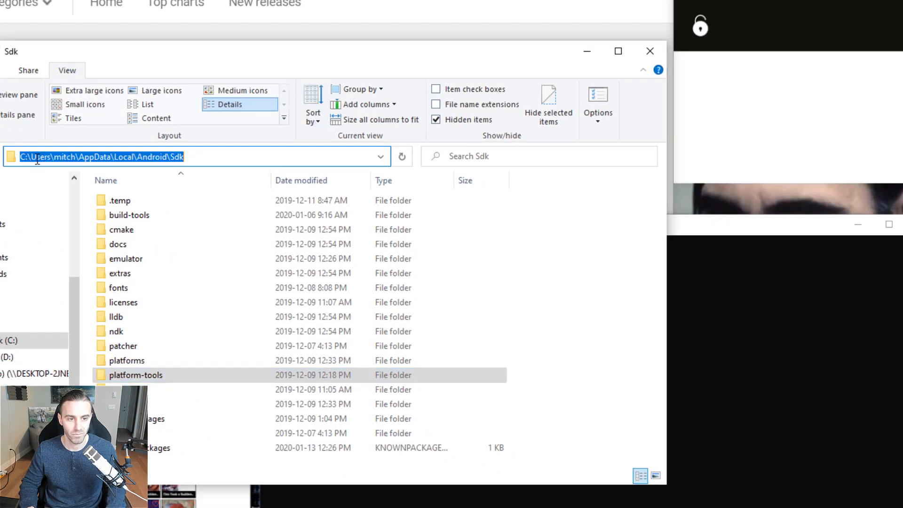
cd to C:\Users\mitch\AppData\Local\Android\Sdk\platform-tools and start adb shell on the phone.
{"action": "left_click", "coordinate": [129, 214]}
{"action": "type", "text": "cd"}
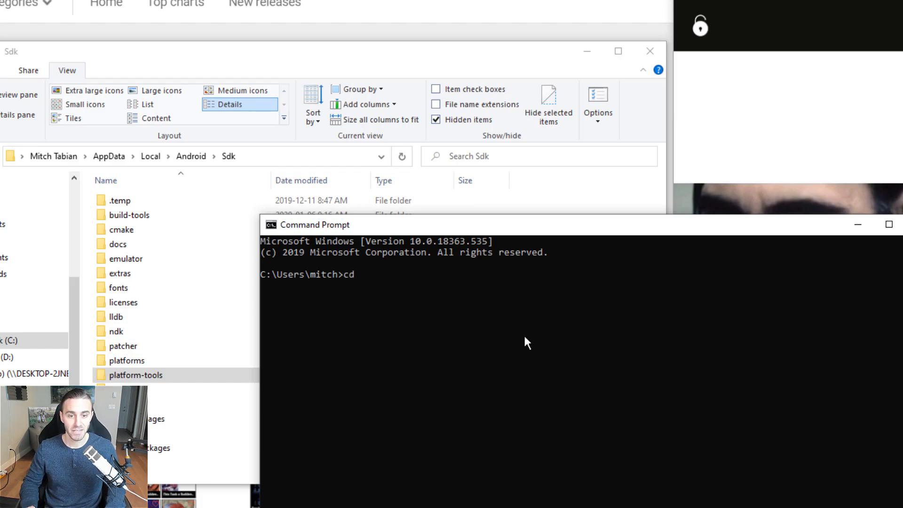
{"action": "type", "text": "C:\\Users\\mitch\\AppData\\Local\\Android\\Sdk"}
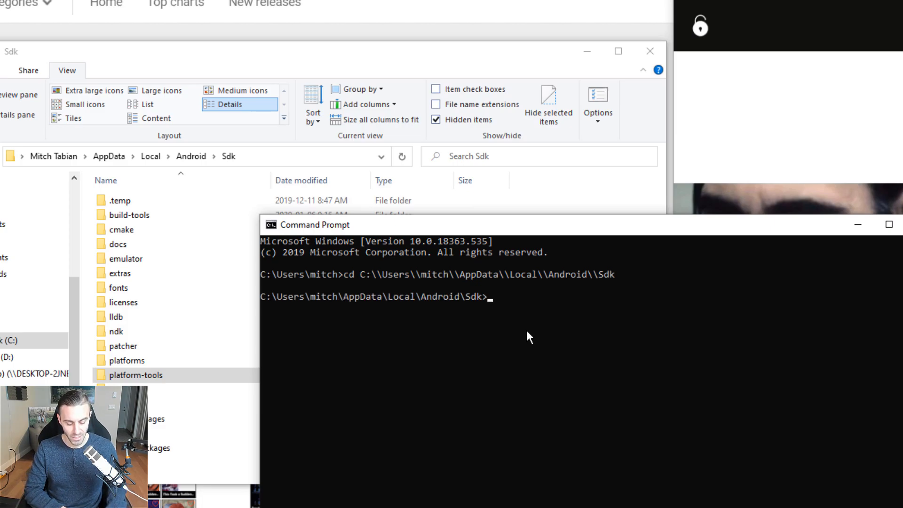
{"action": "type", "text": "adb shell"}
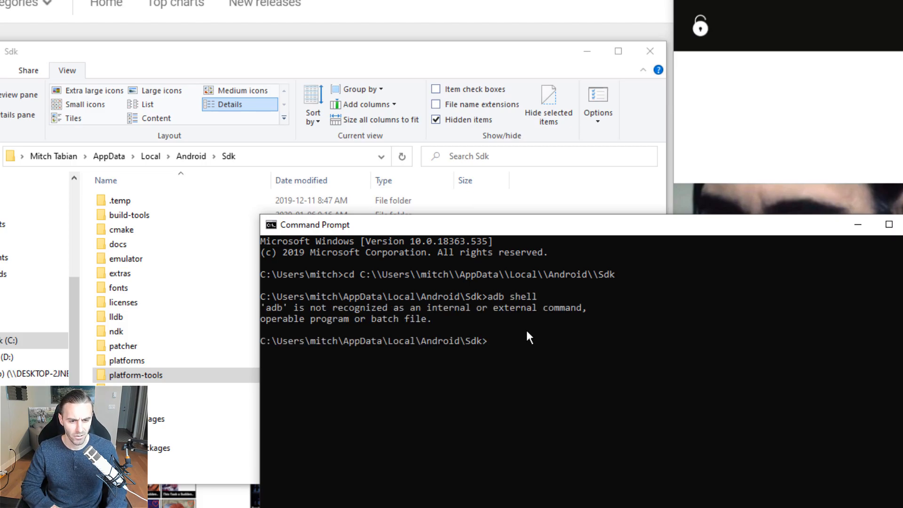
{"action": "type", "text": "cd play"}
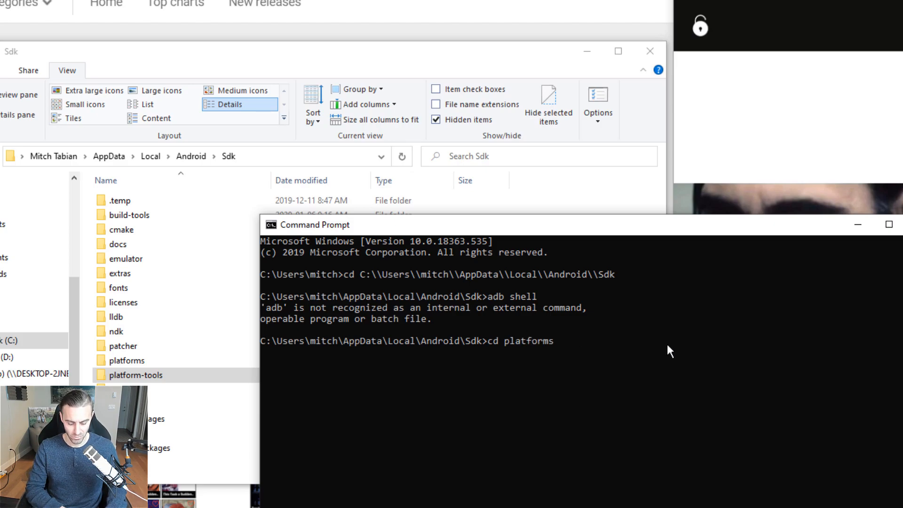
{"action": "type", "text": "adb shell"}
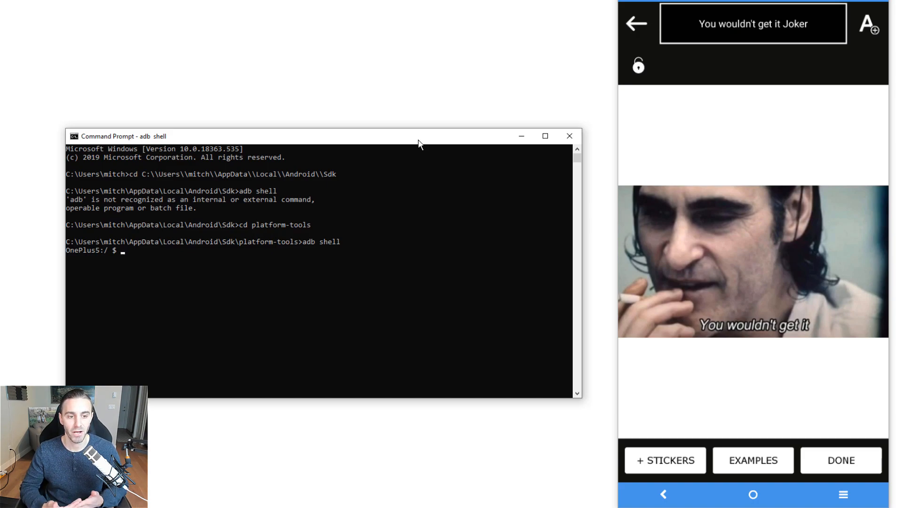
Maximize the terminal and list the phone's processes with ps, then ps -A.
{"action": "left_click", "coordinate": [545, 136]}
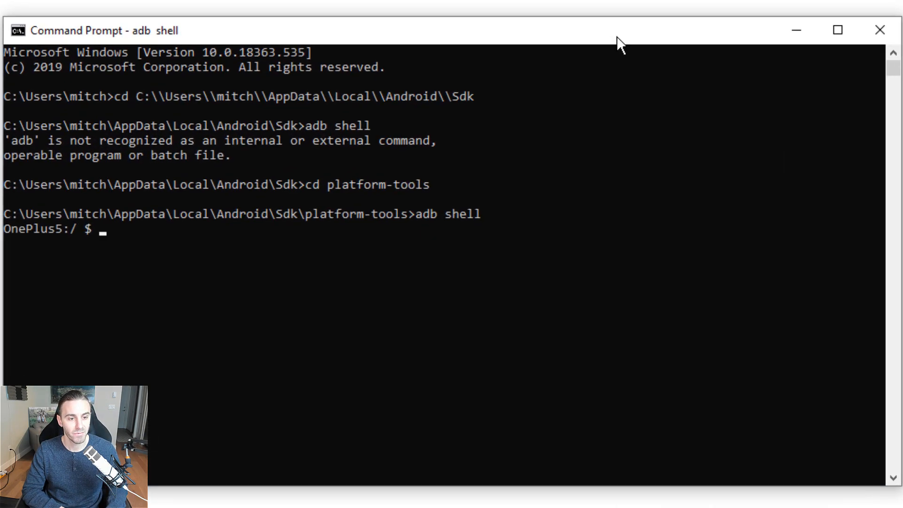
{"action": "type", "text": "ps"}
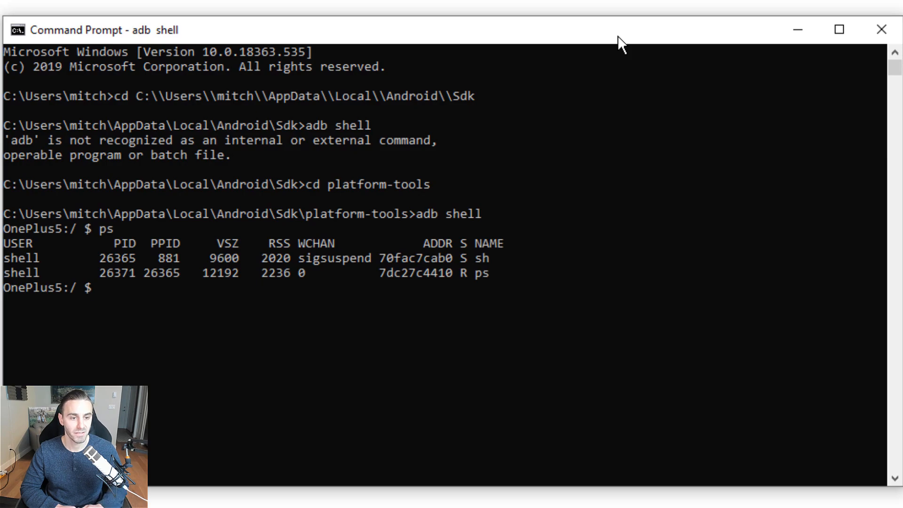
{"action": "type", "text": "ps"}
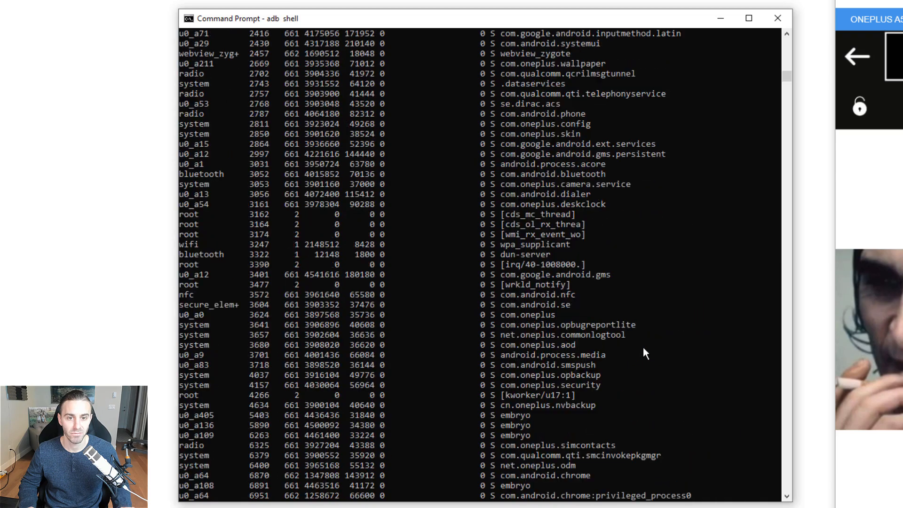
{"action": "scroll", "scroll_direction": "down", "scroll_amount": 3}
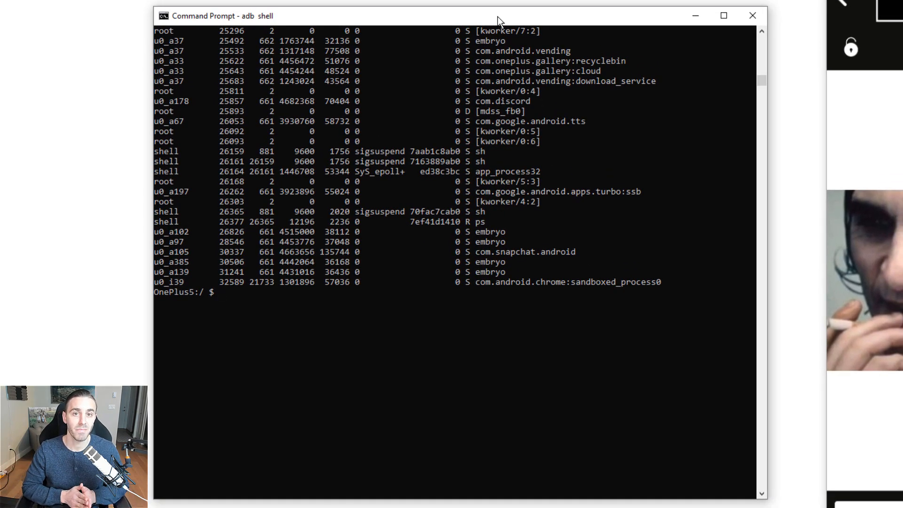
{"action": "type", "text": "ps -A |"}
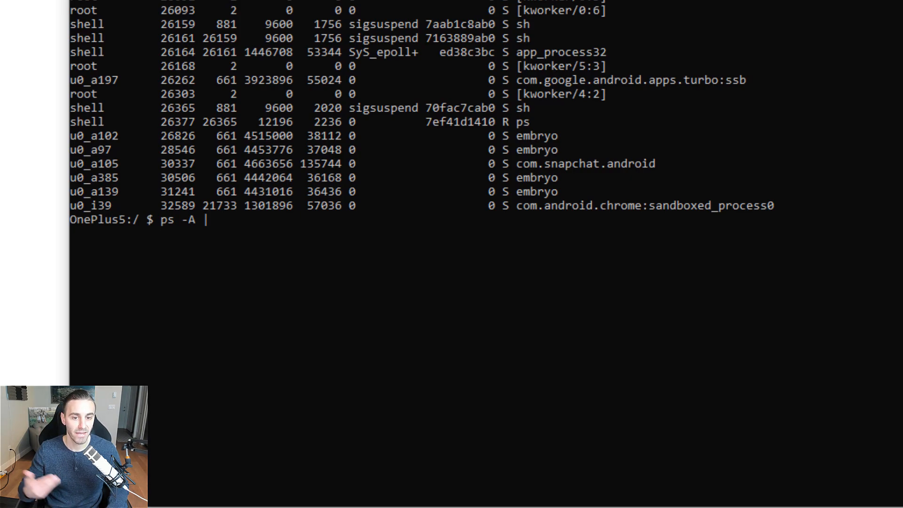
Filter with ps -A | grep meam and mark the com.meam PID 19063.
{"action": "type", "text": "gr"}
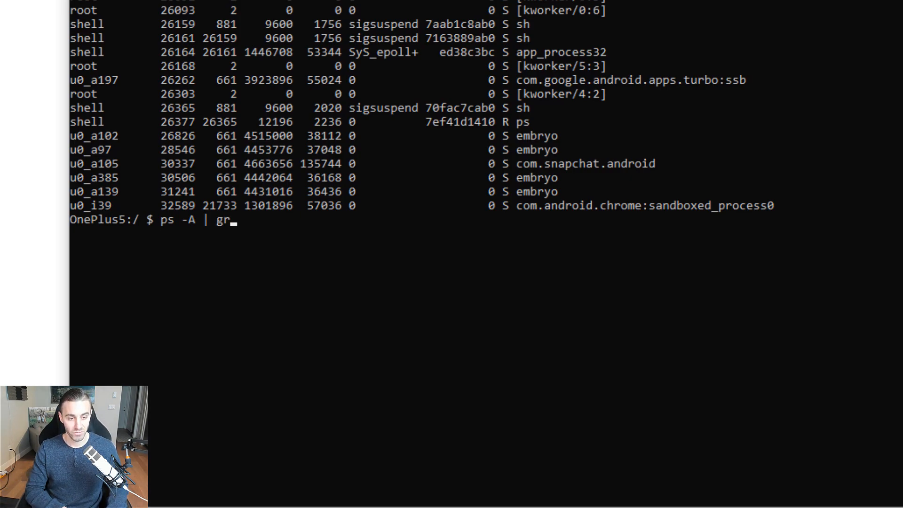
{"action": "type", "text": "ep"}
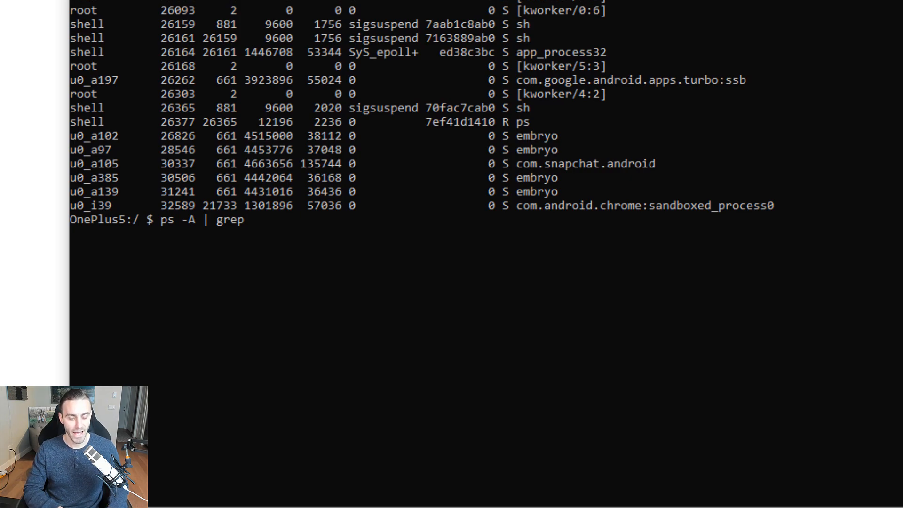
{"action": "type", "text": "meam"}
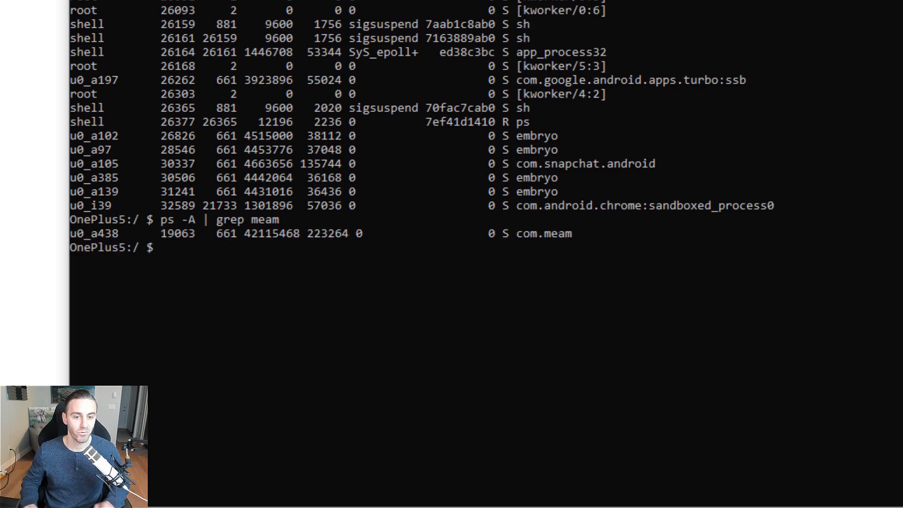
{"action": "double_click", "coordinate": [538, 233]}
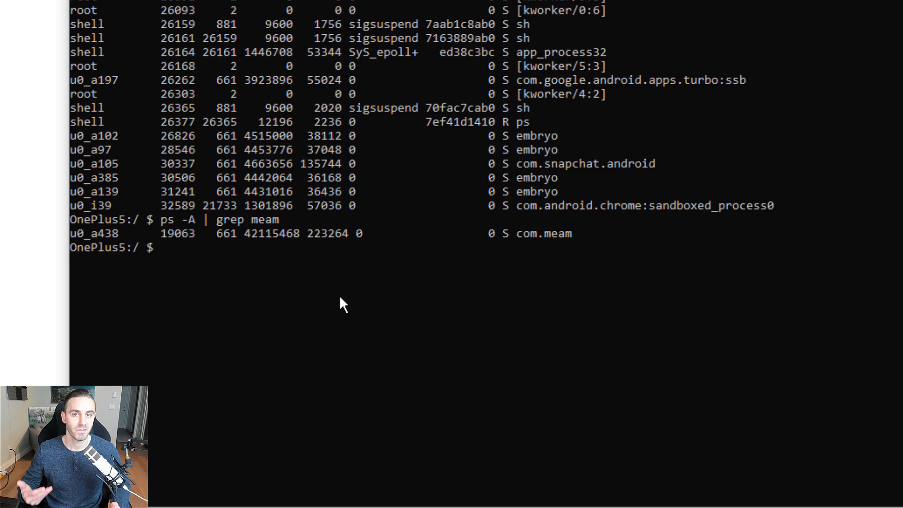
{"action": "mouse_move", "coordinate": [190, 253]}
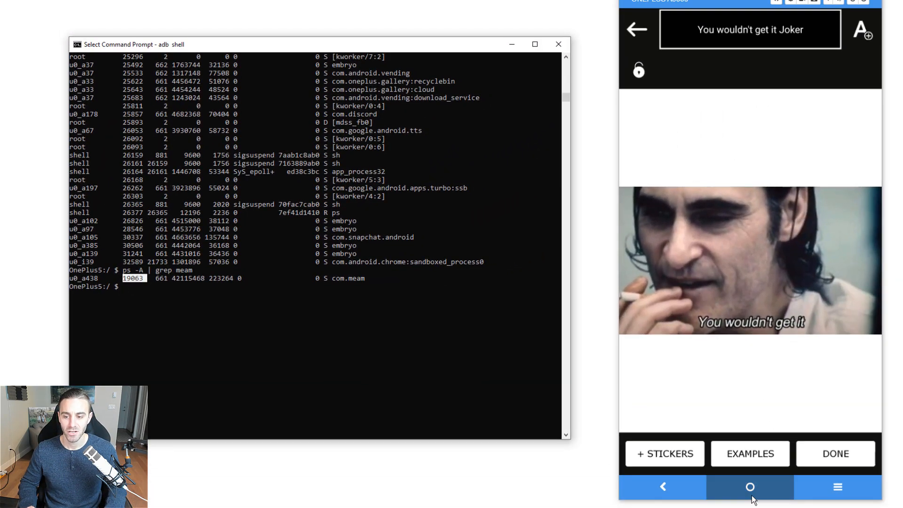
Run am kill com.meam, then grep meam again to confirm no process remains.
{"action": "left_click", "coordinate": [750, 488]}
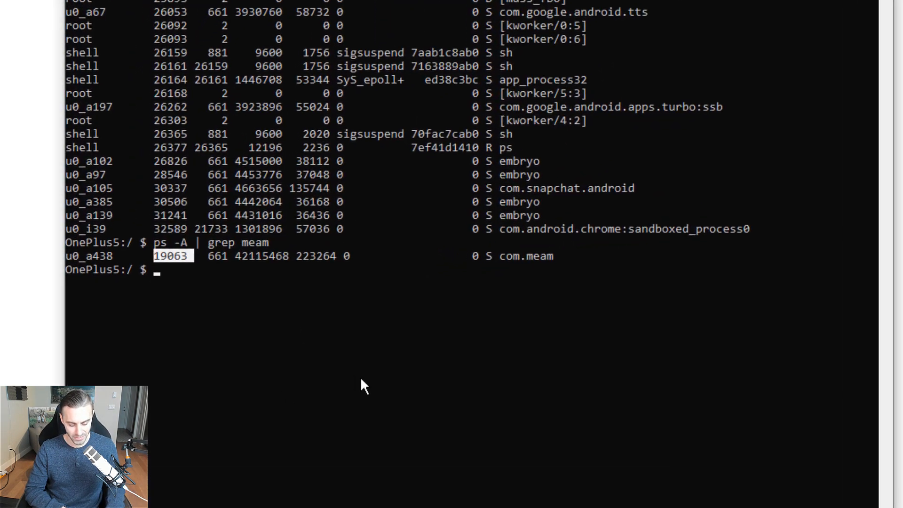
{"action": "type", "text": "am kill"}
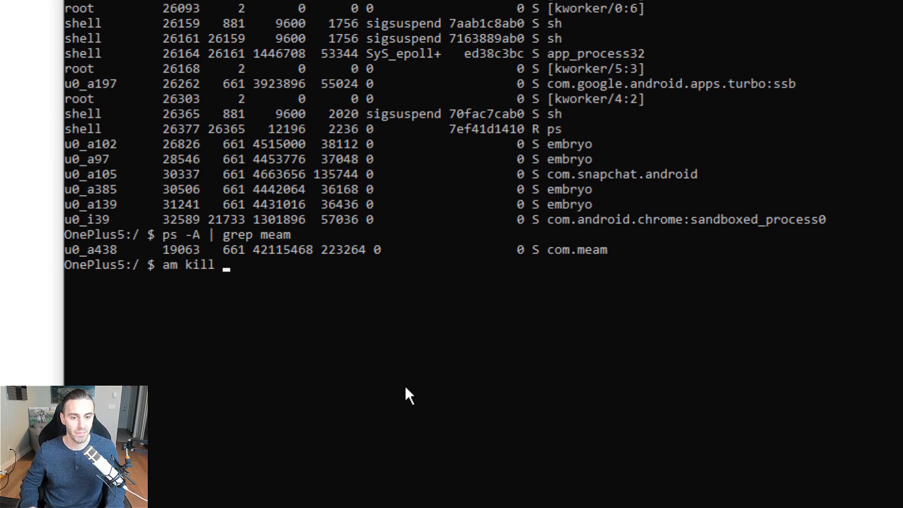
{"action": "type", "text": "com.meam"}
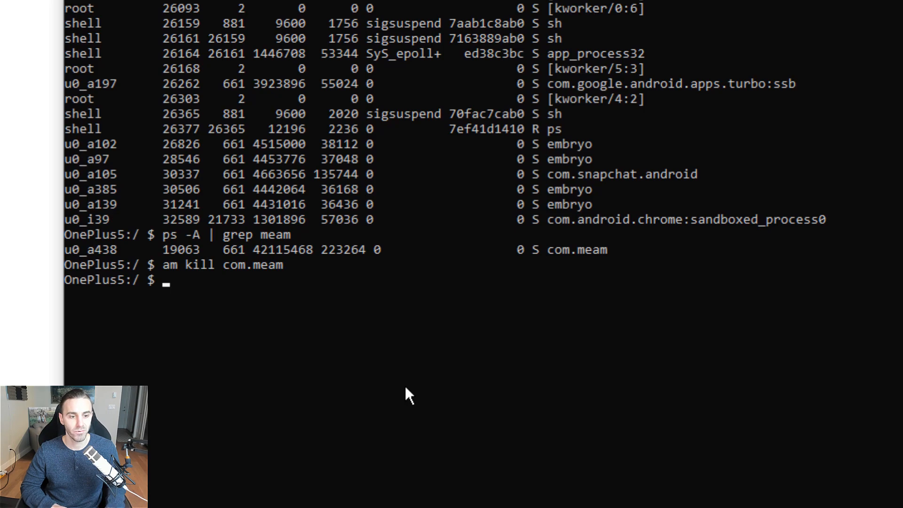
{"action": "type", "text": "ps -A | grep meam"}
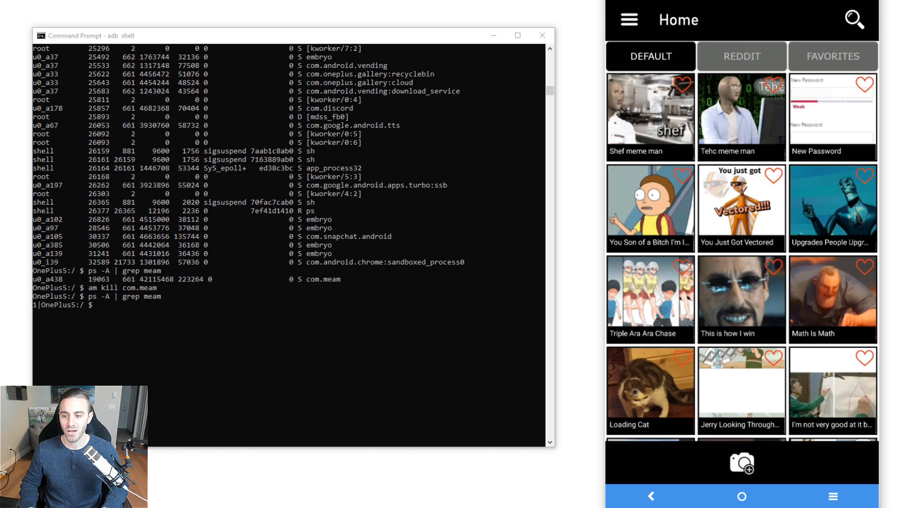
Reopen the 'This is how I win' meme, grep meam and mark the new PID 26433.
{"action": "scroll", "scroll_direction": "down", "scroll_amount": 3}
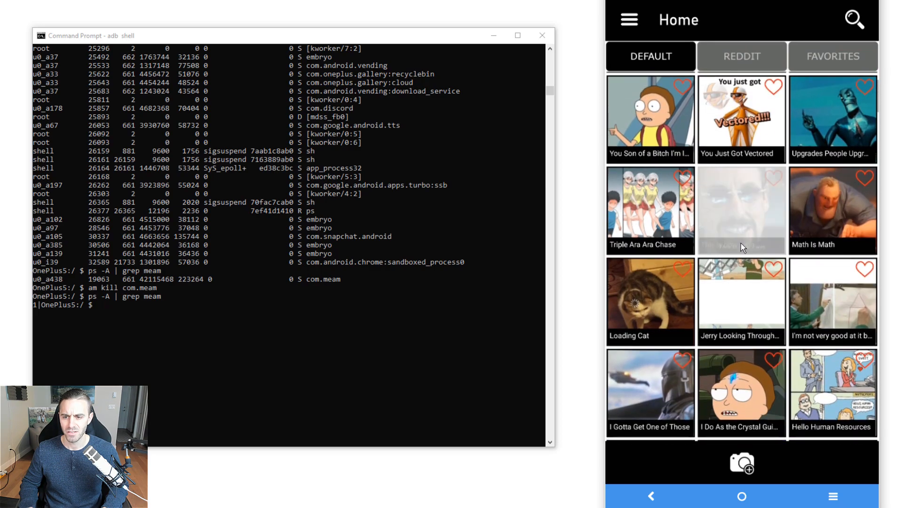
{"action": "left_click", "coordinate": [742, 209]}
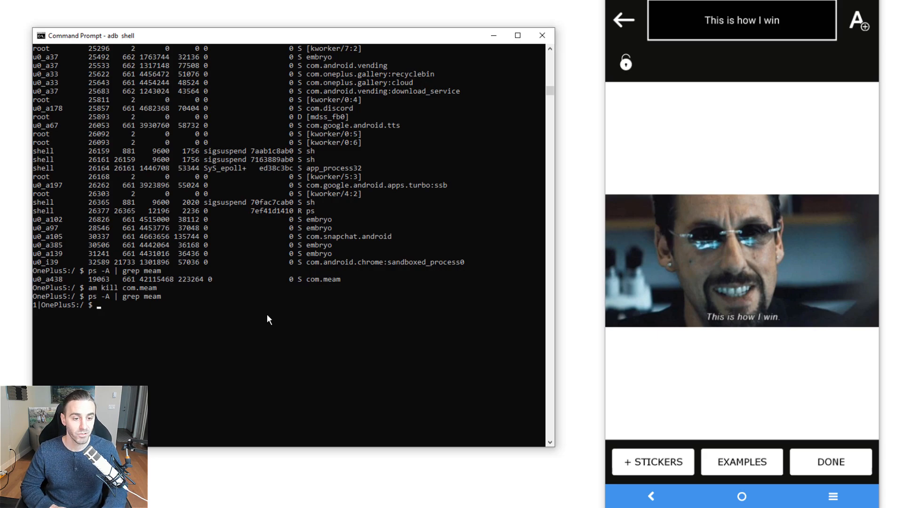
{"action": "type", "text": "ps -A | grep meam"}
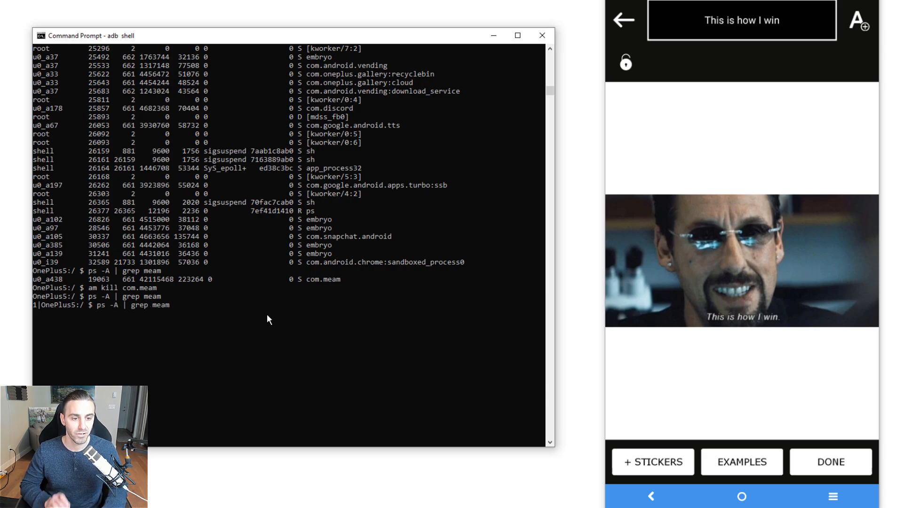
{"action": "key", "text": "Return"}
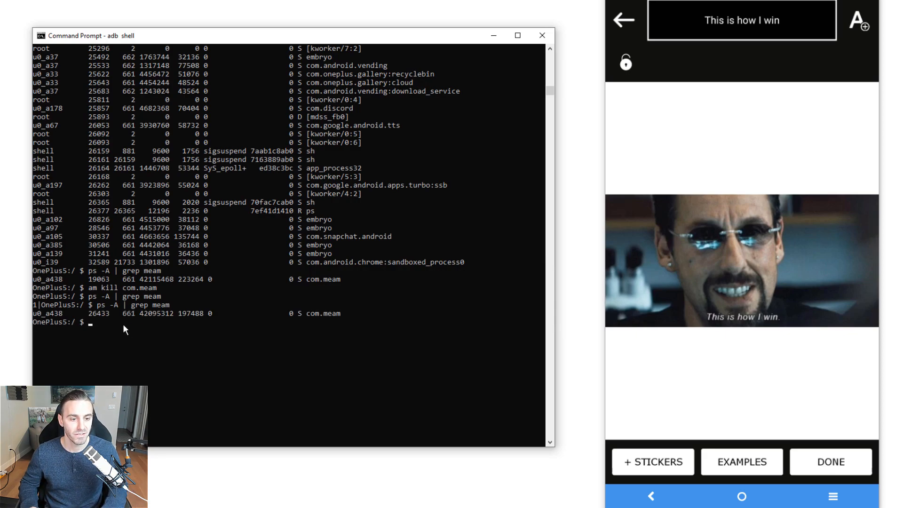
{"action": "double_click", "coordinate": [98, 279]}
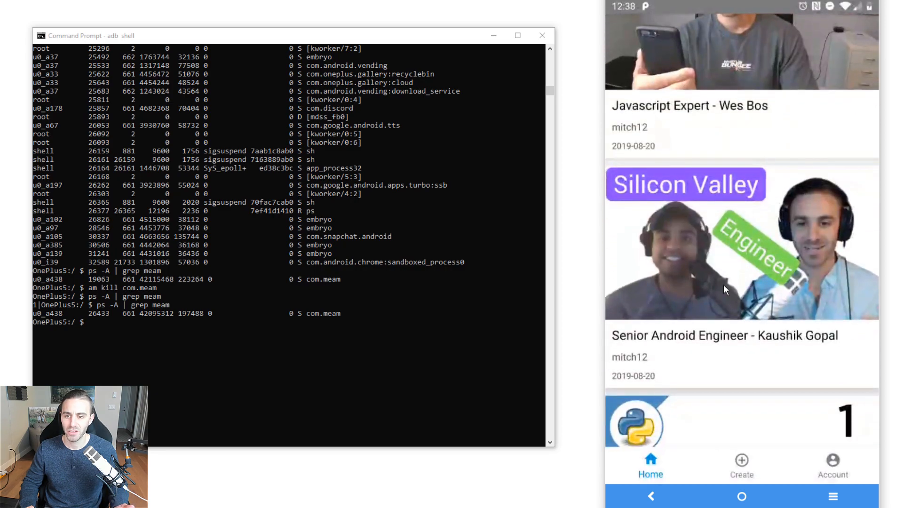
Grep for codingwithmitch and run am kill com.codingwithmitch.openapi.
{"action": "left_click", "coordinate": [832, 466]}
{"action": "type", "text": "ps -A |"}
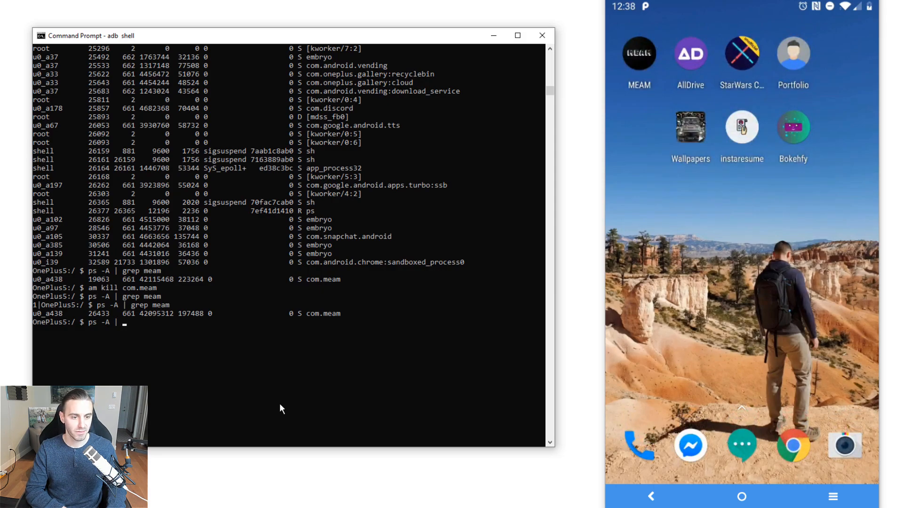
{"action": "type", "text": "grep"}
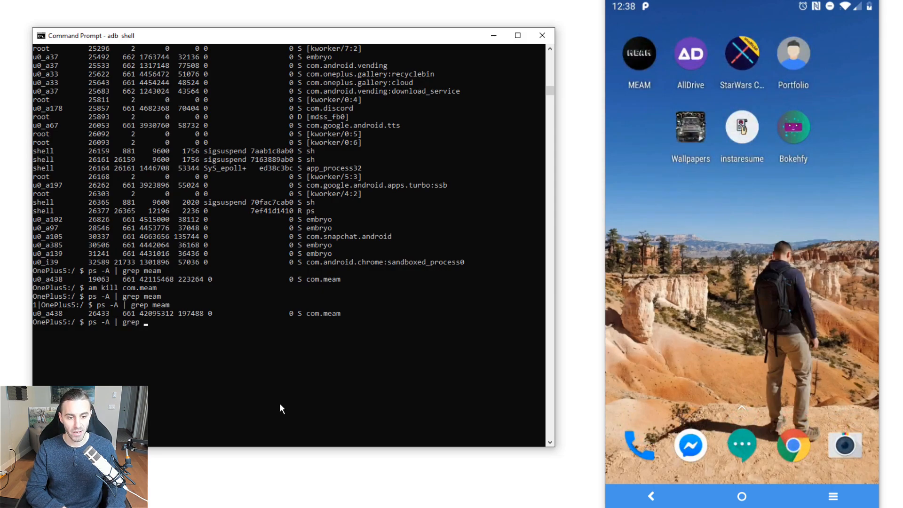
{"action": "type", "text": "codingwithmitch"}
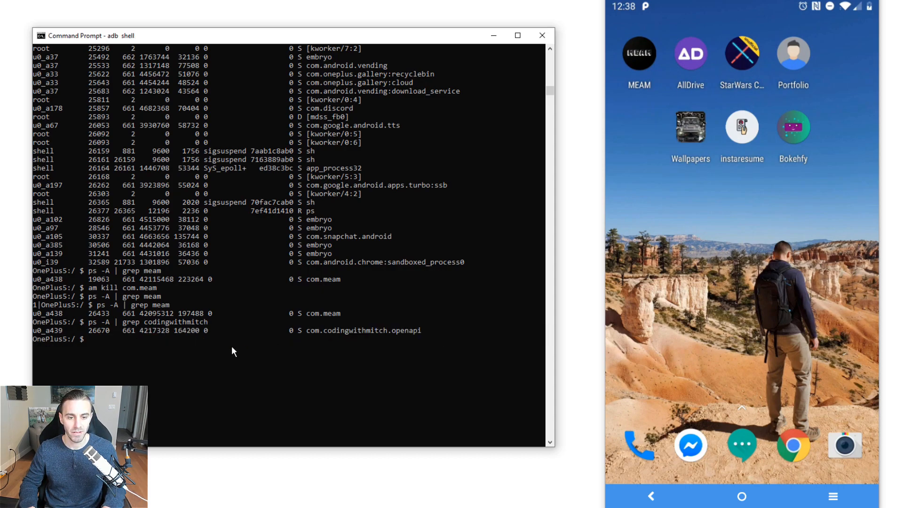
{"action": "left_click", "coordinate": [130, 340]}
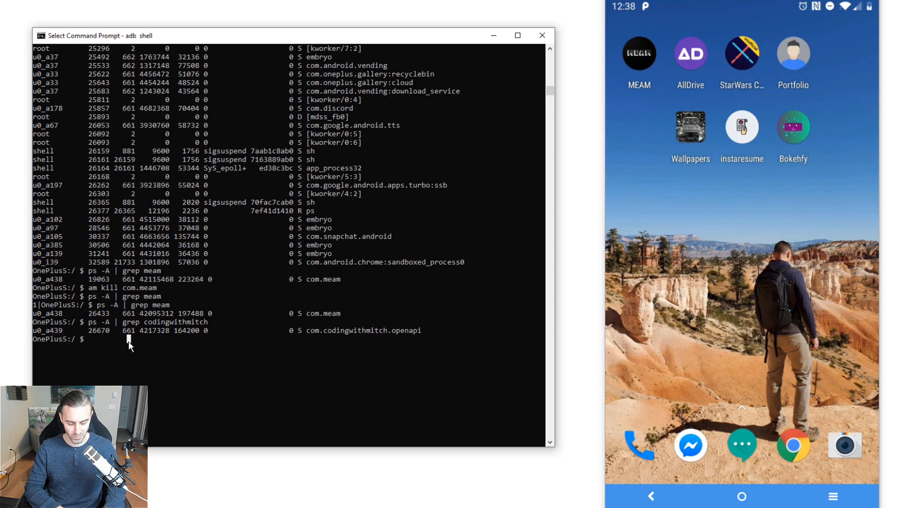
{"action": "type", "text": "am kill com.codingwithmitch.openapi"}
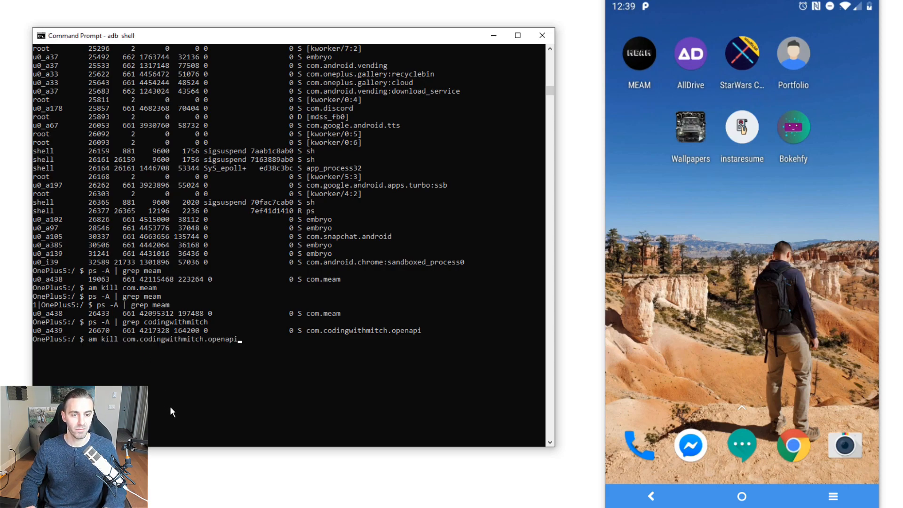
Reopen the app on the phone, grep codingwithmitch again and mark the new PID 26771.
{"action": "type", "text": "ps -A | grep codingwithmitch"}
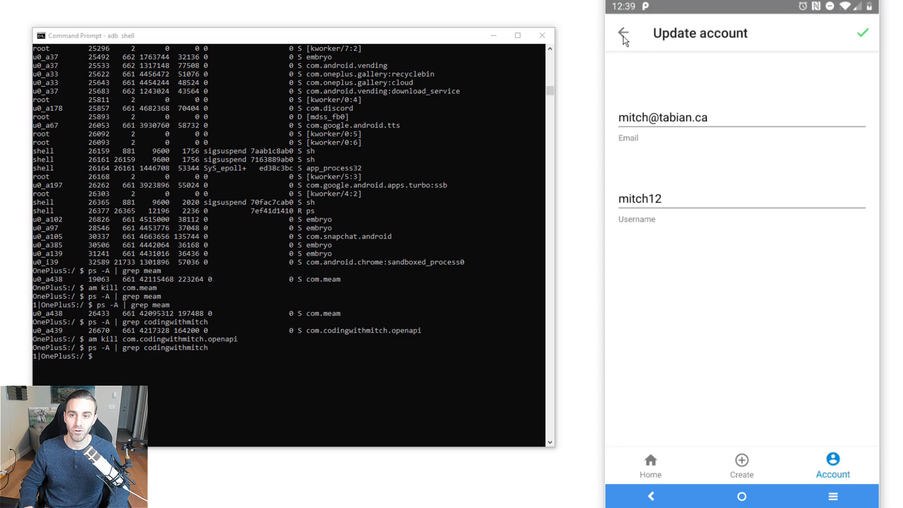
{"action": "left_click", "coordinate": [624, 33]}
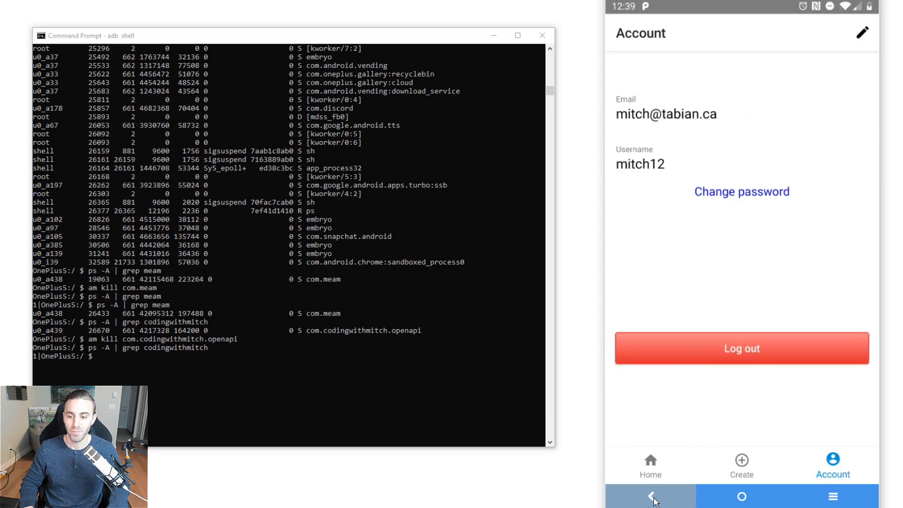
{"action": "left_click", "coordinate": [651, 497]}
{"action": "type", "text": "ps -A | grep codingwithmitch"}
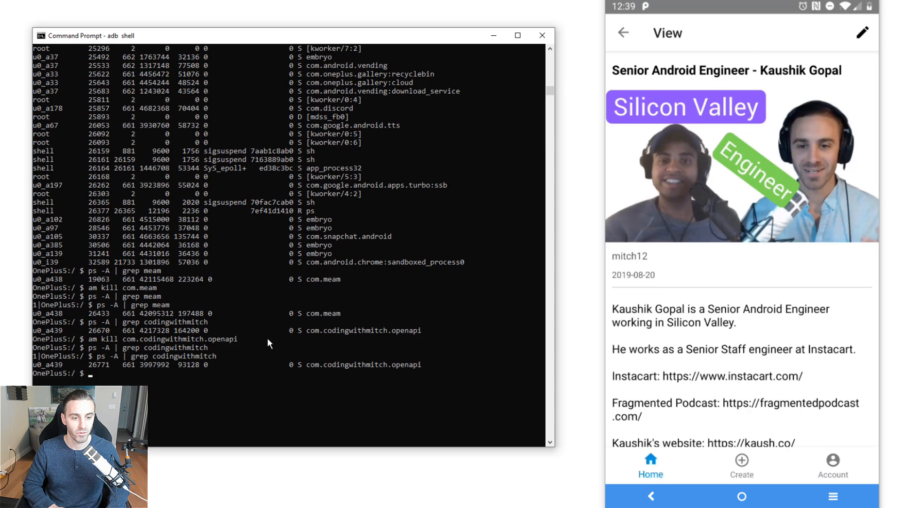
{"action": "double_click", "coordinate": [98, 365]}
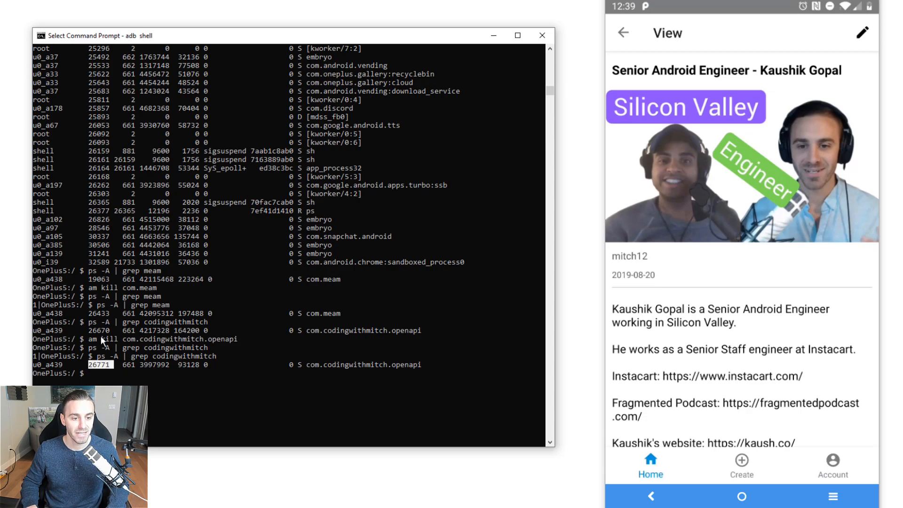